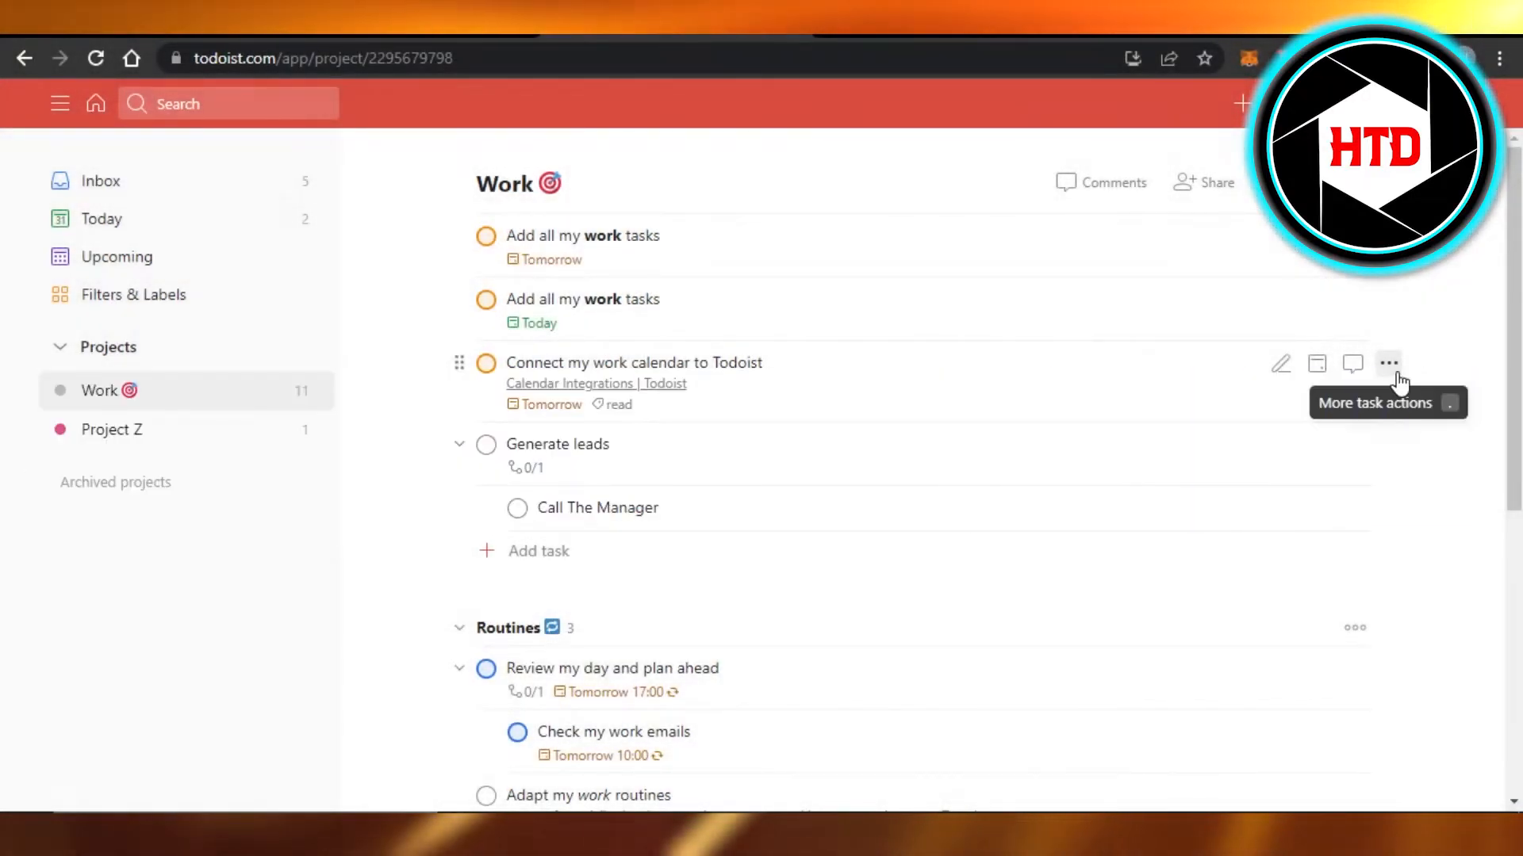
pyautogui.moveTo(1445, 367)
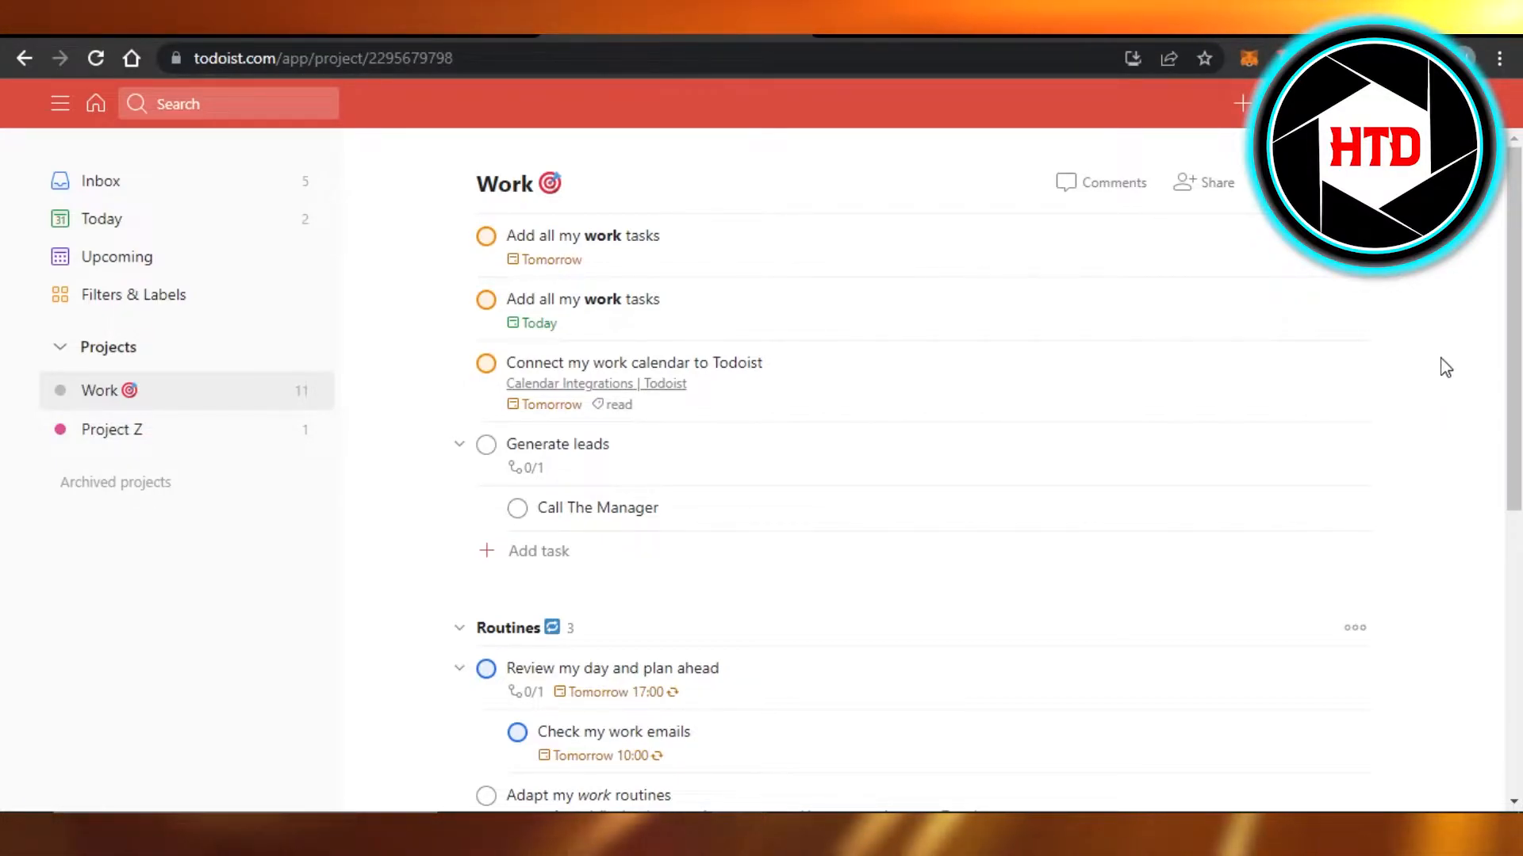
pyautogui.moveTo(1096, 251)
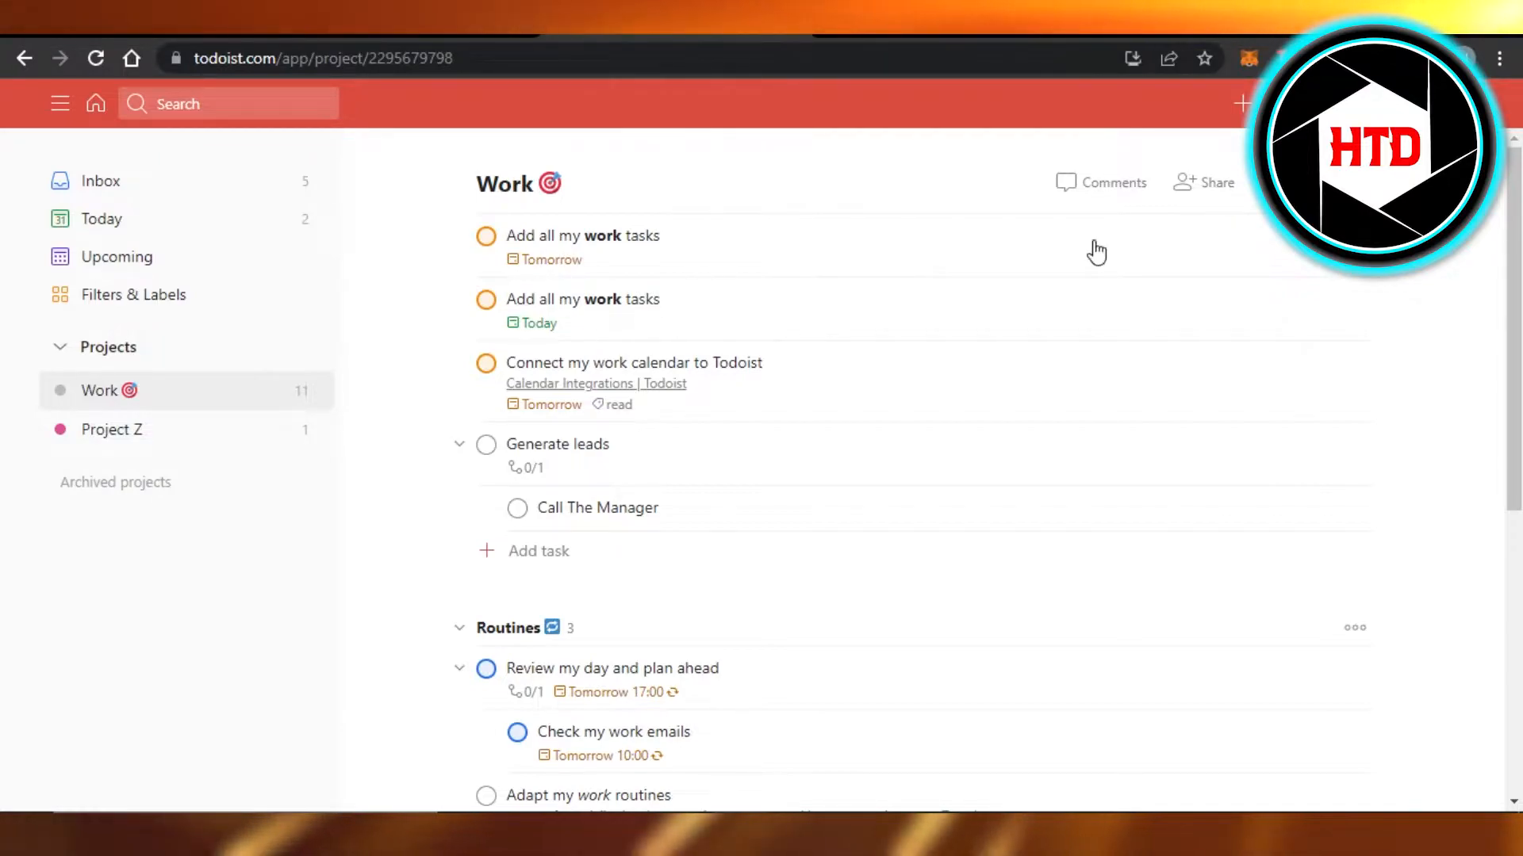
pyautogui.moveTo(141, 437)
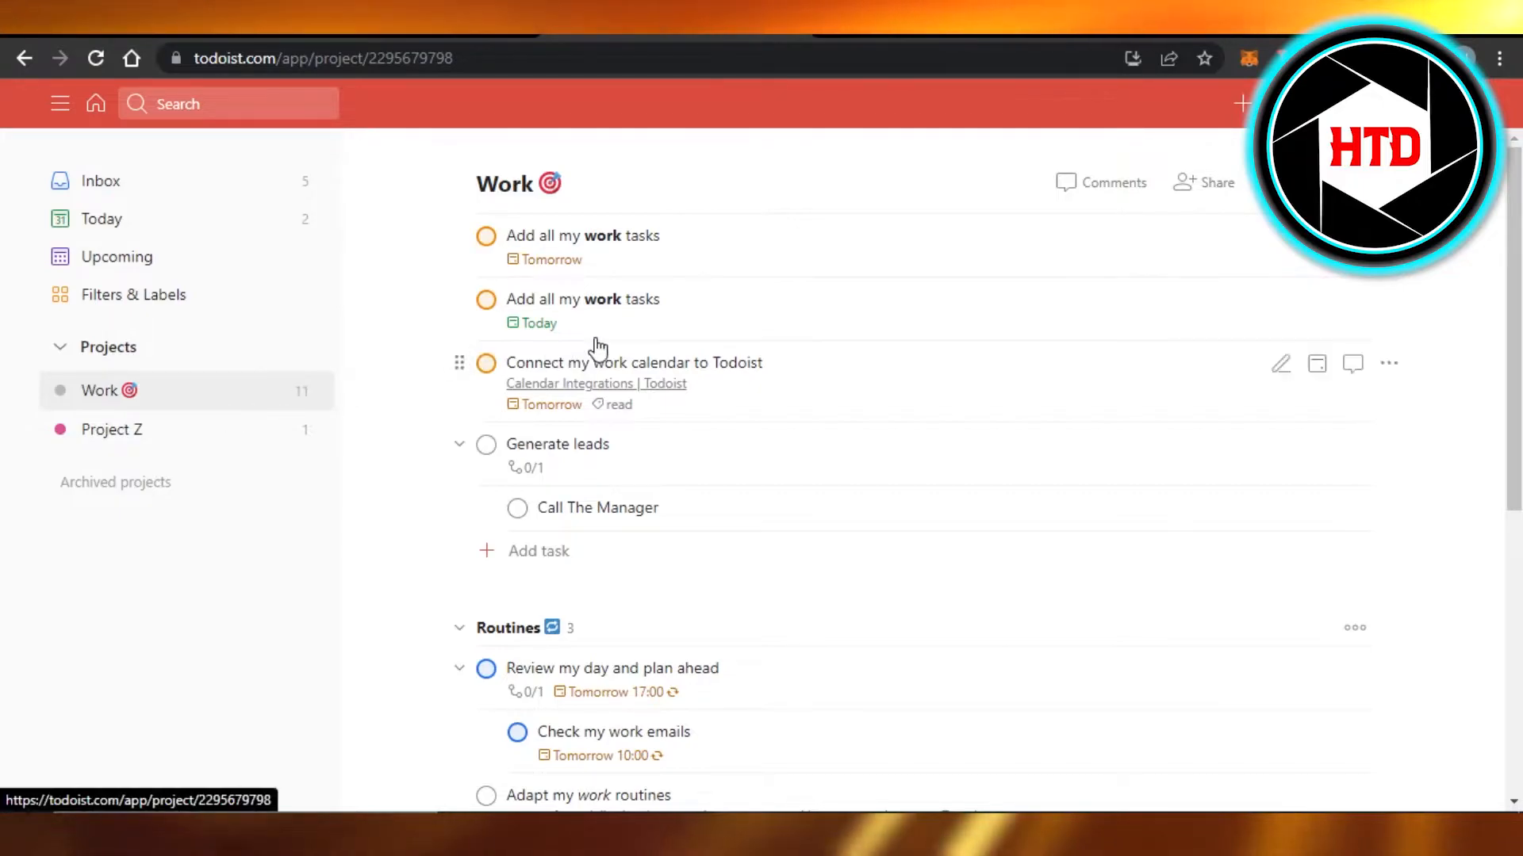
# - Complete a Work task and turn on Show completed tasks for the Work project
pyautogui.scroll(-3)
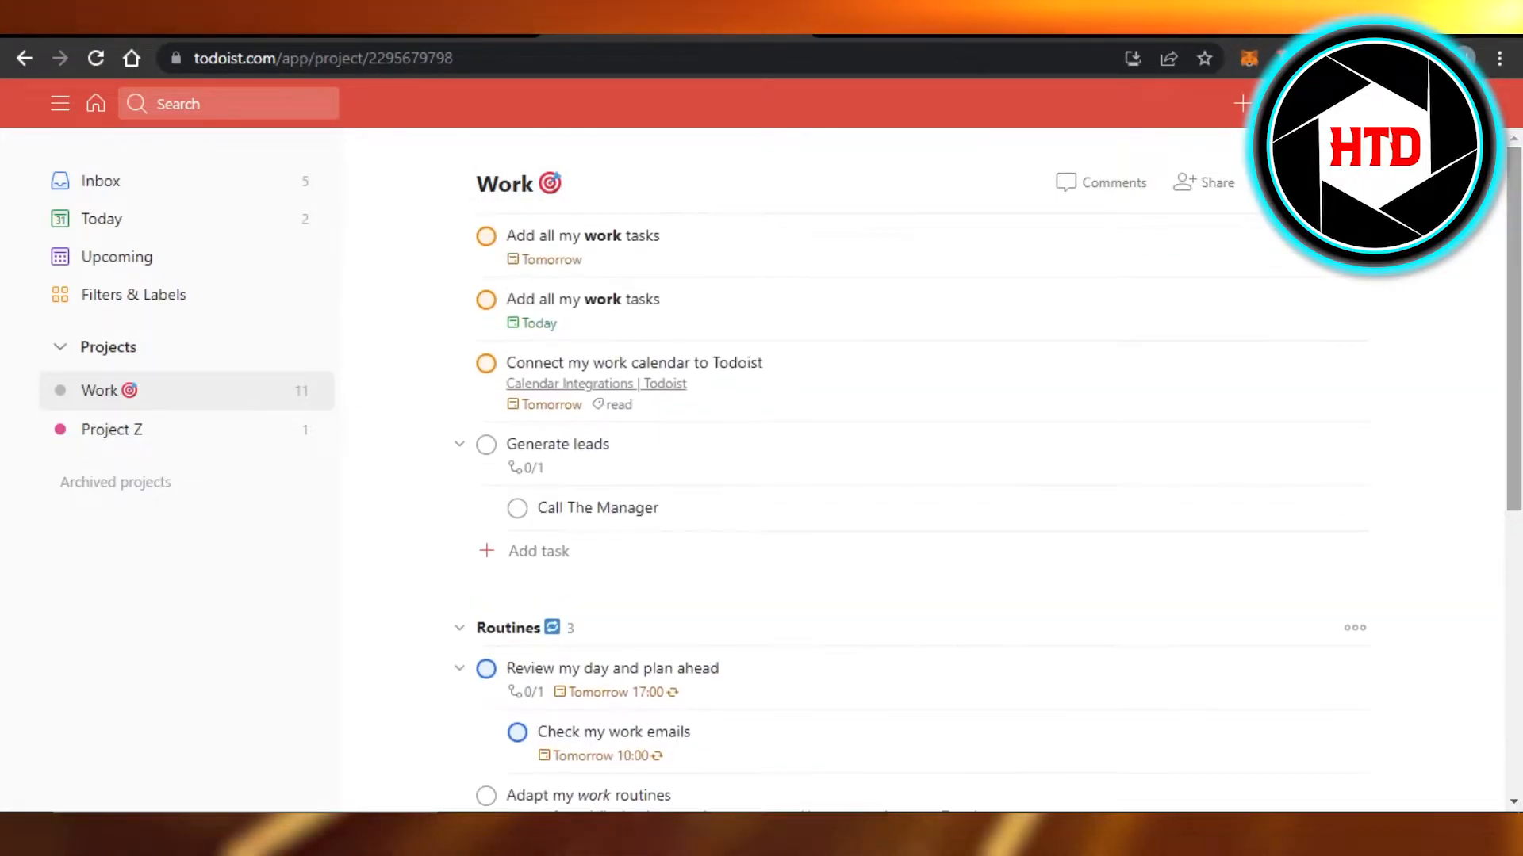
pyautogui.moveTo(699, 269)
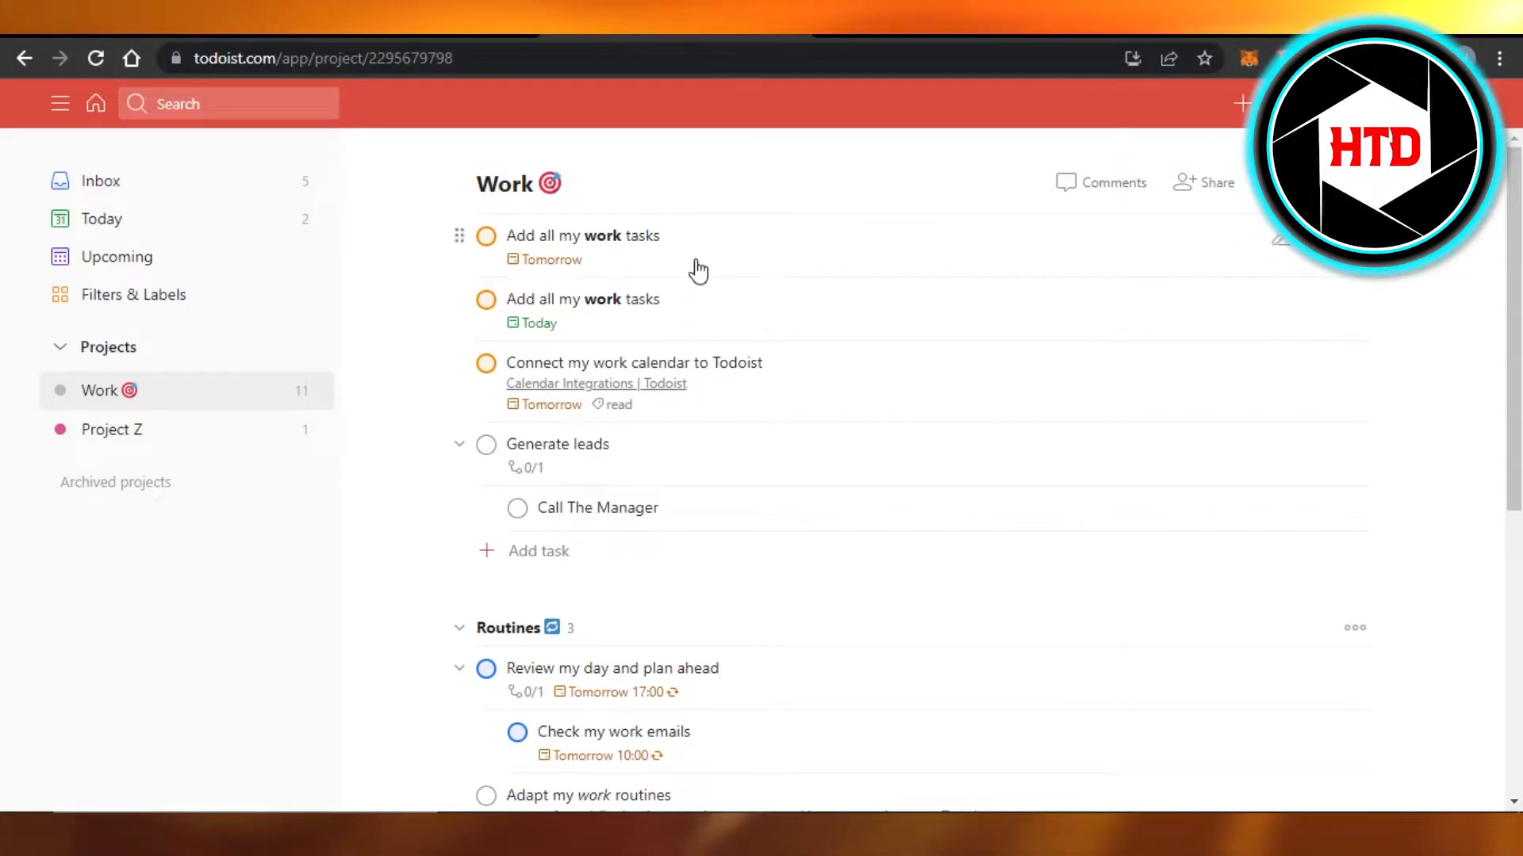
pyautogui.click(485, 363)
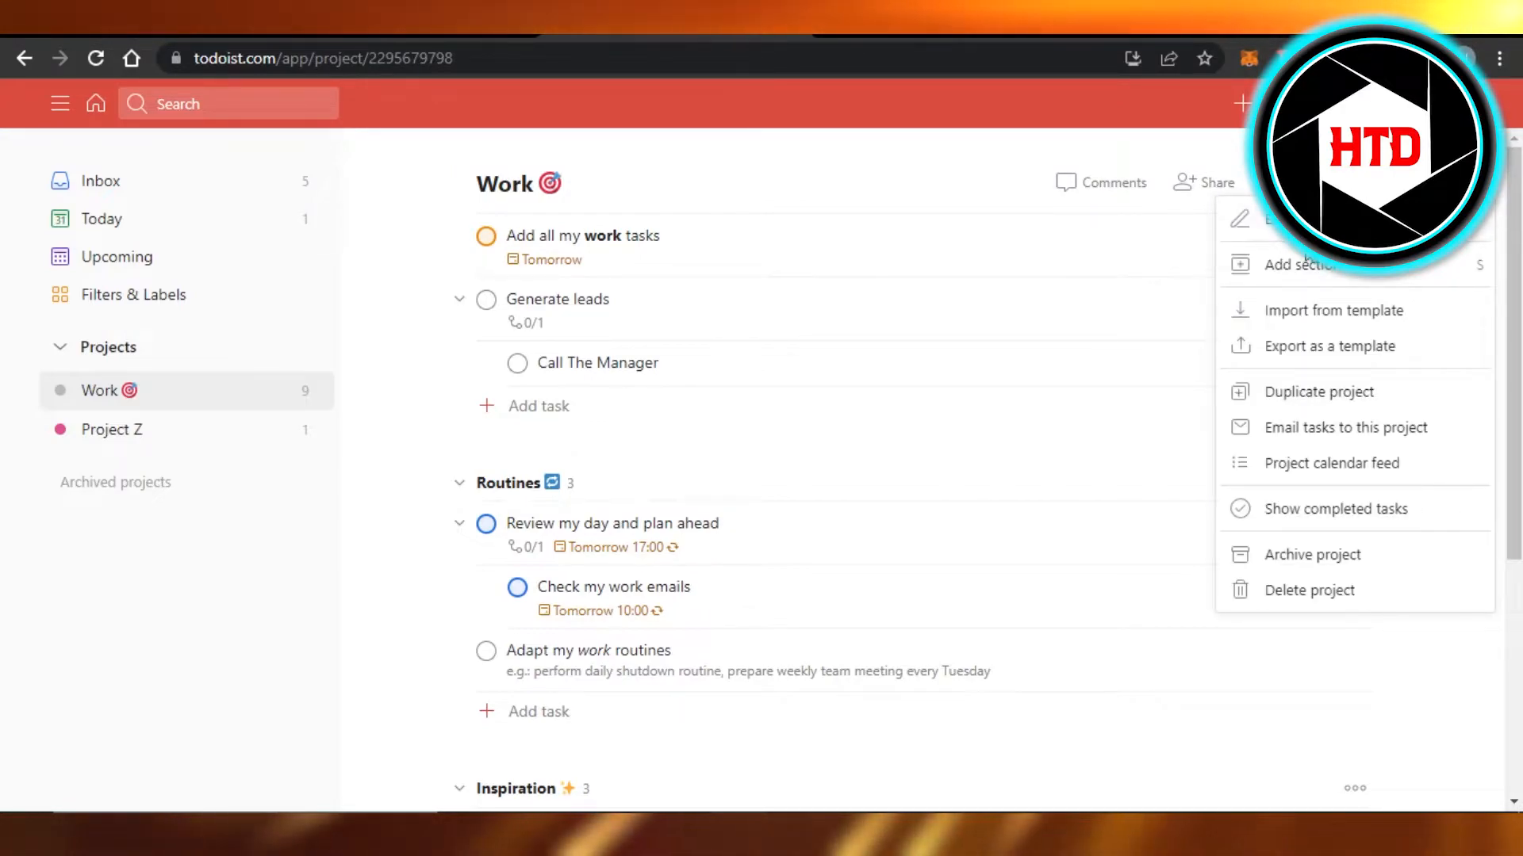
pyautogui.moveTo(1314, 554)
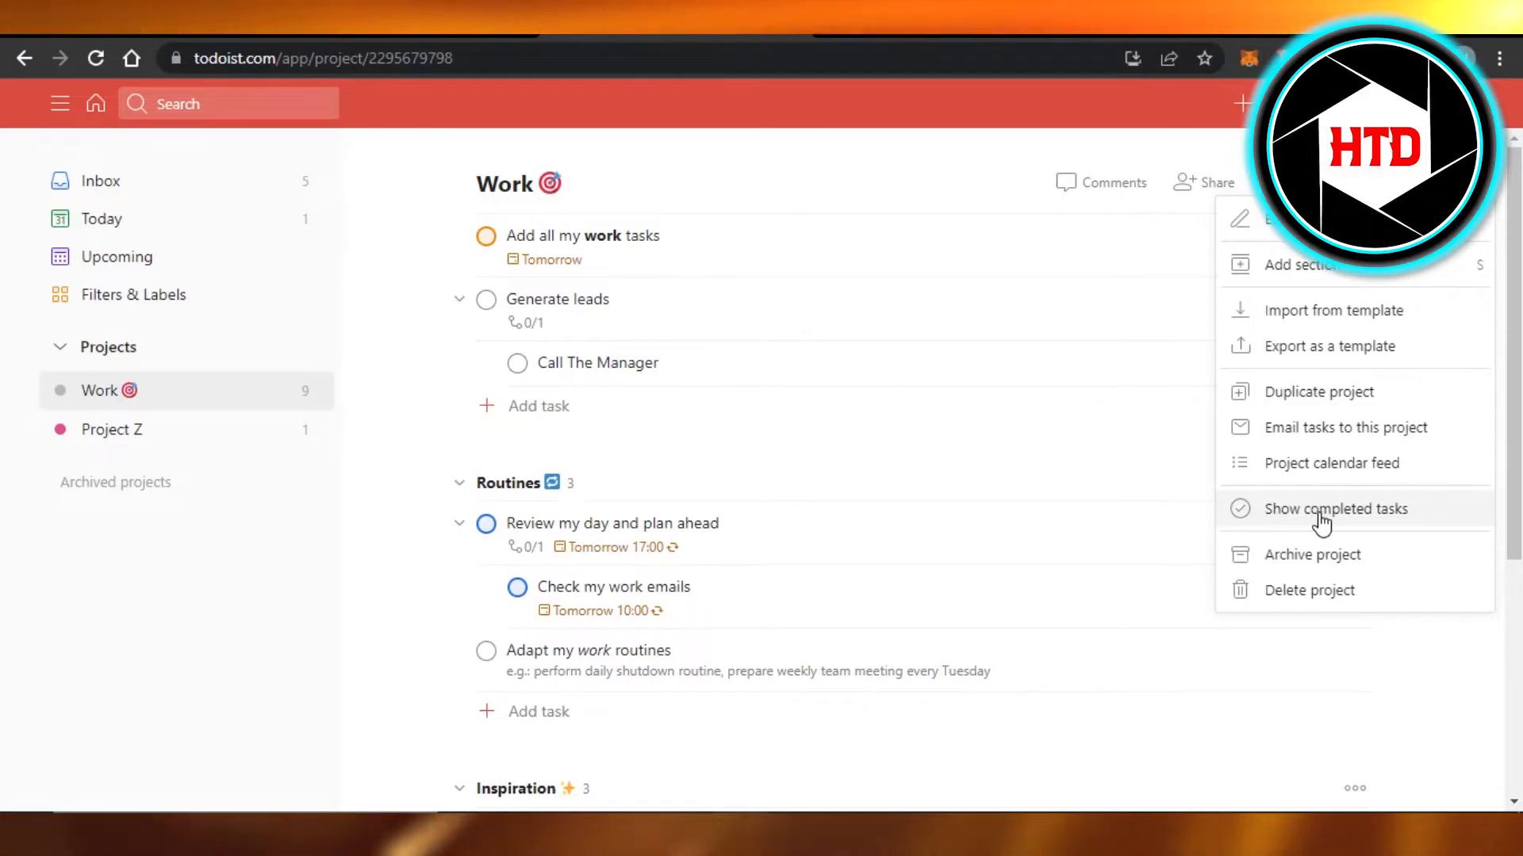
pyautogui.click(1337, 507)
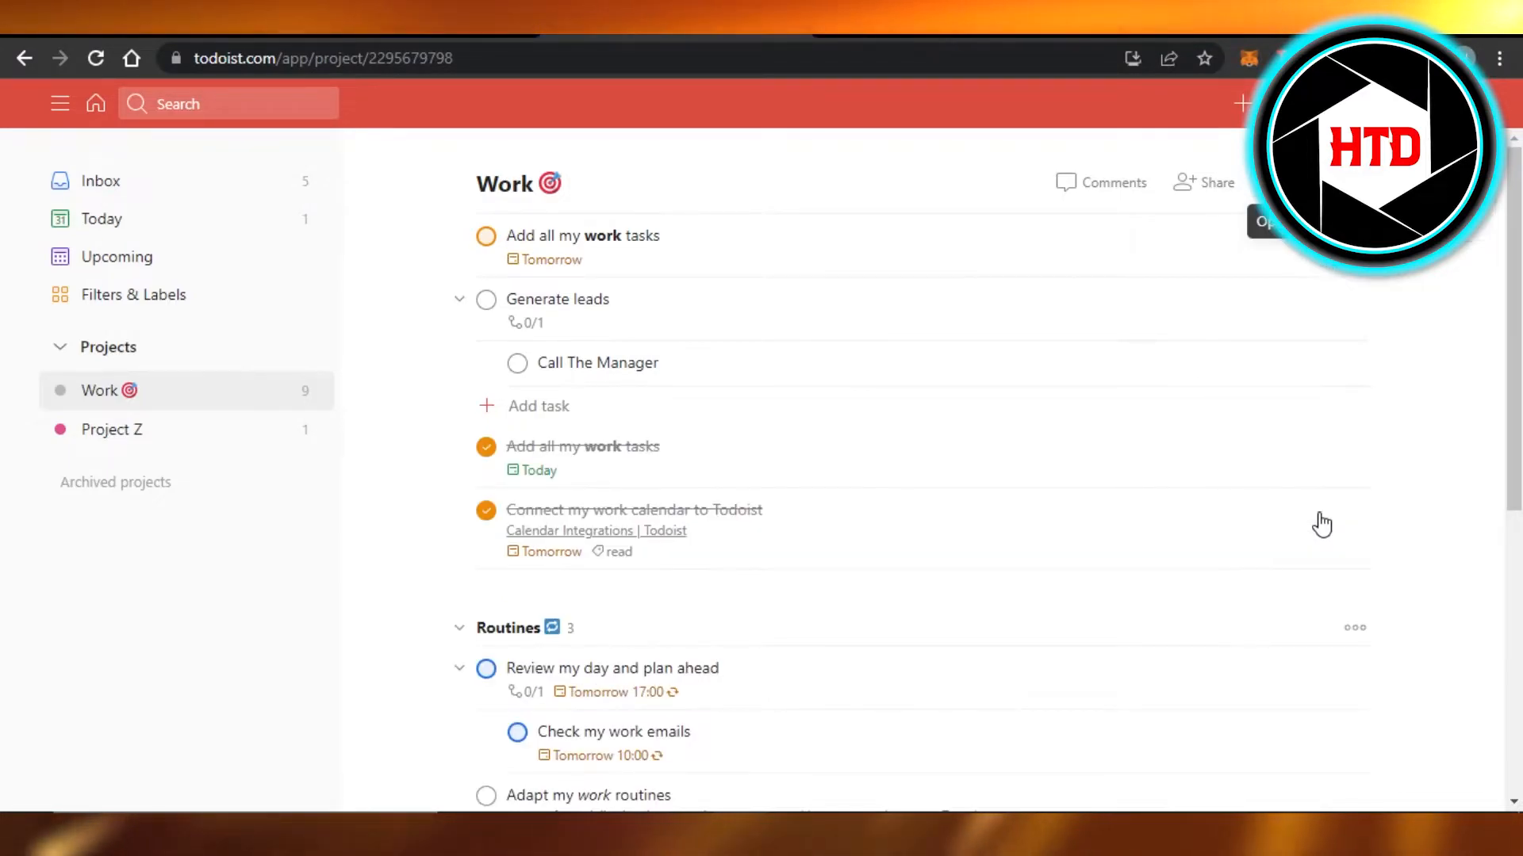
pyautogui.scroll(-3)
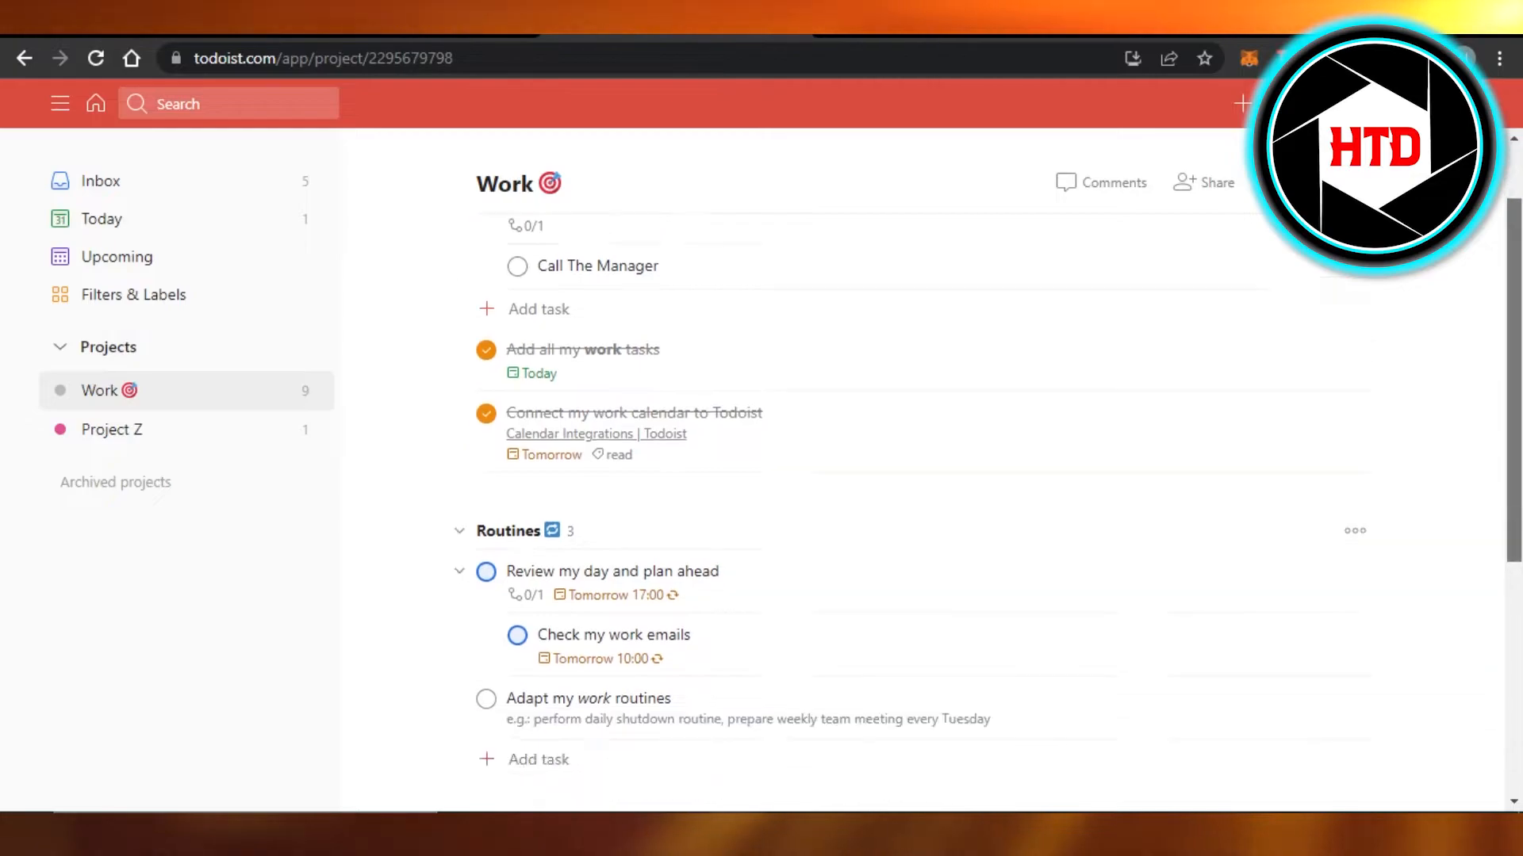
pyautogui.scroll(-3)
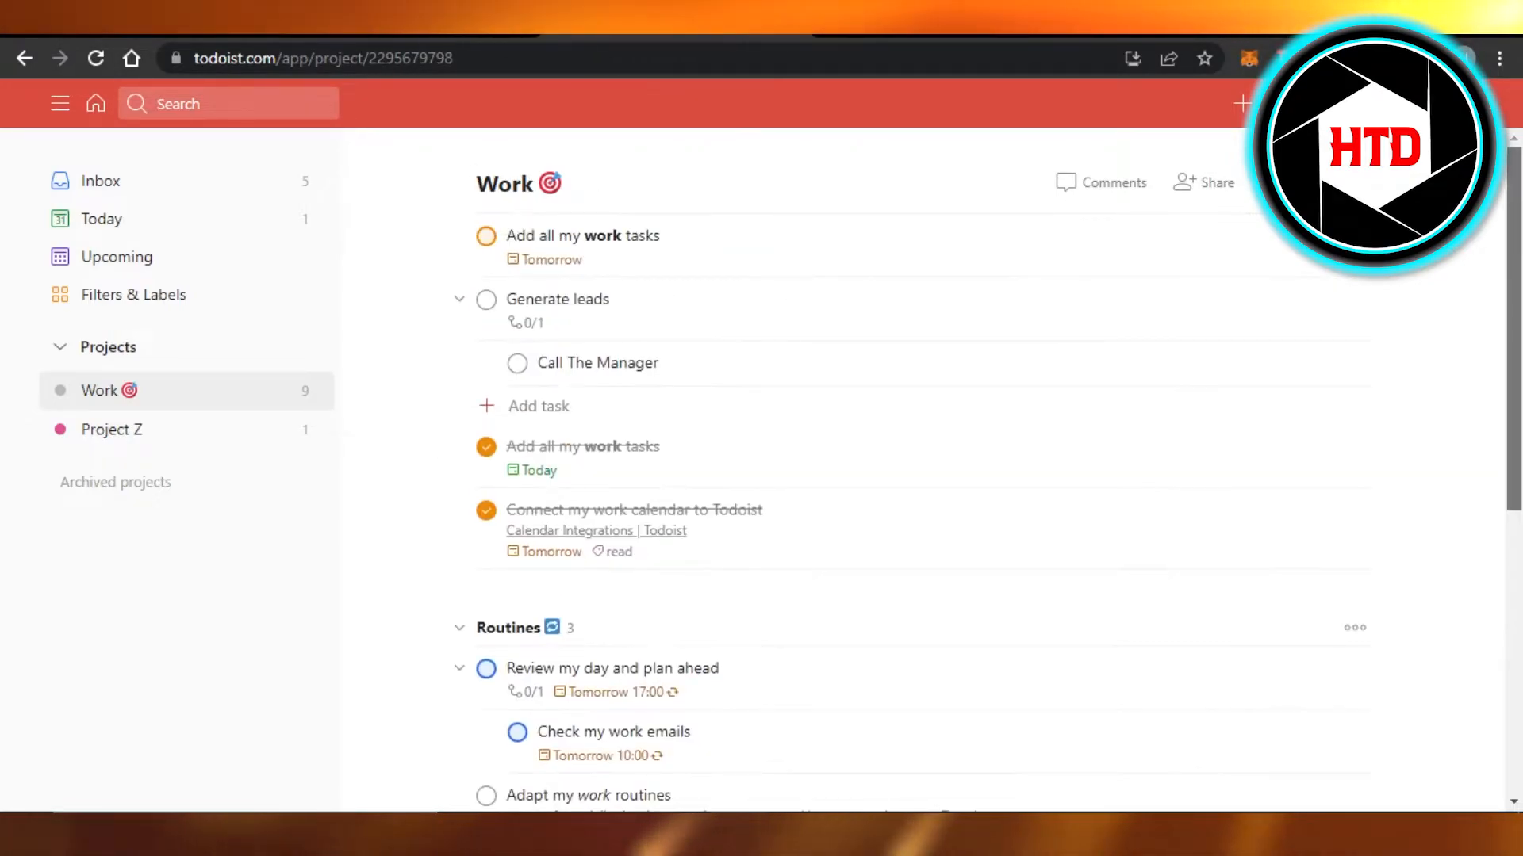
pyautogui.moveTo(511, 406)
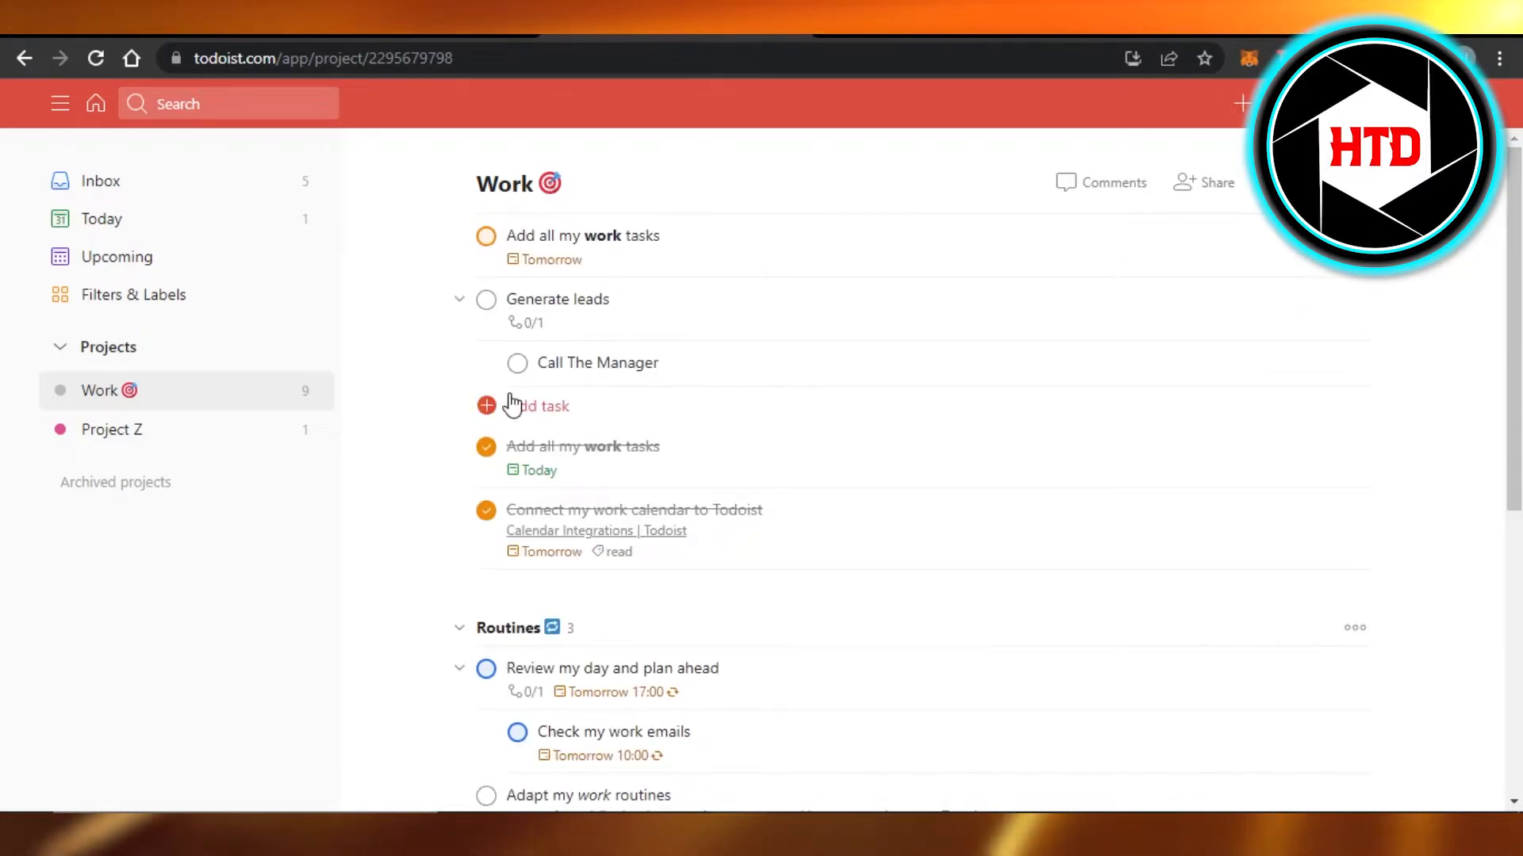
pyautogui.click(1354, 627)
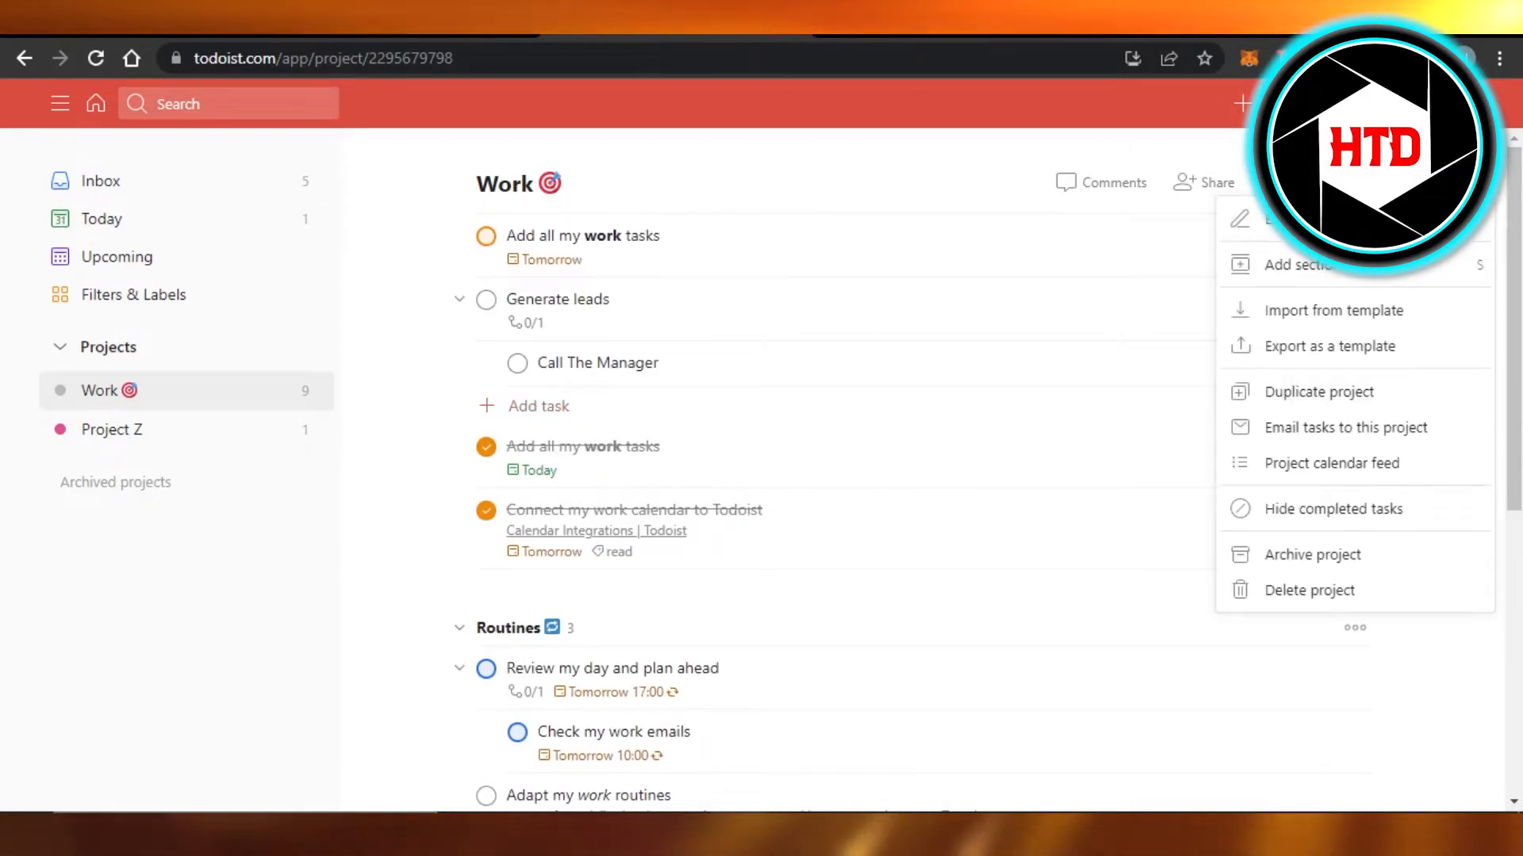
pyautogui.moveTo(1114, 464)
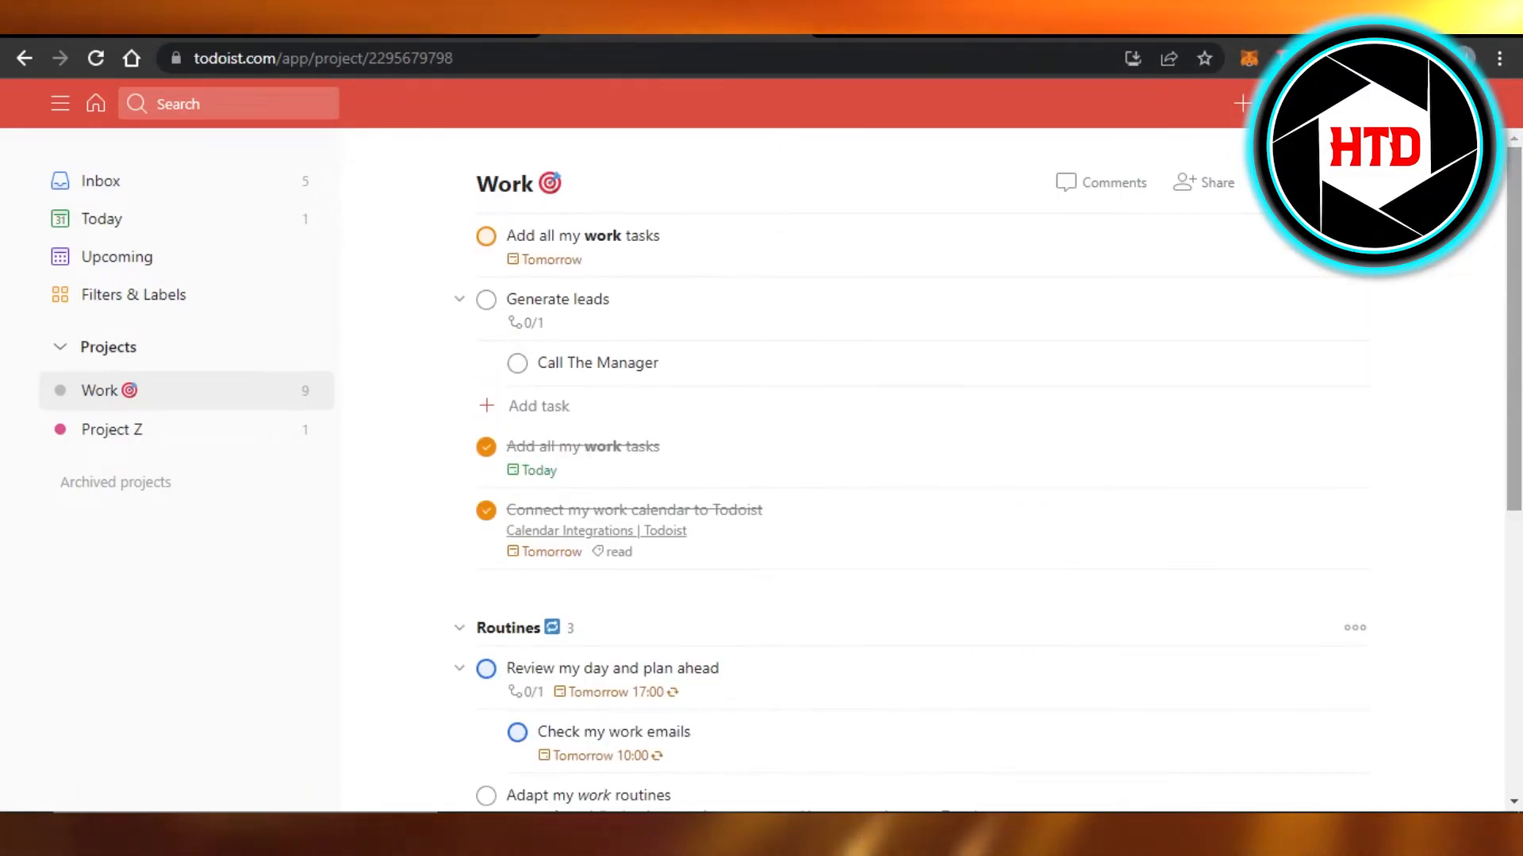
pyautogui.moveTo(745, 498)
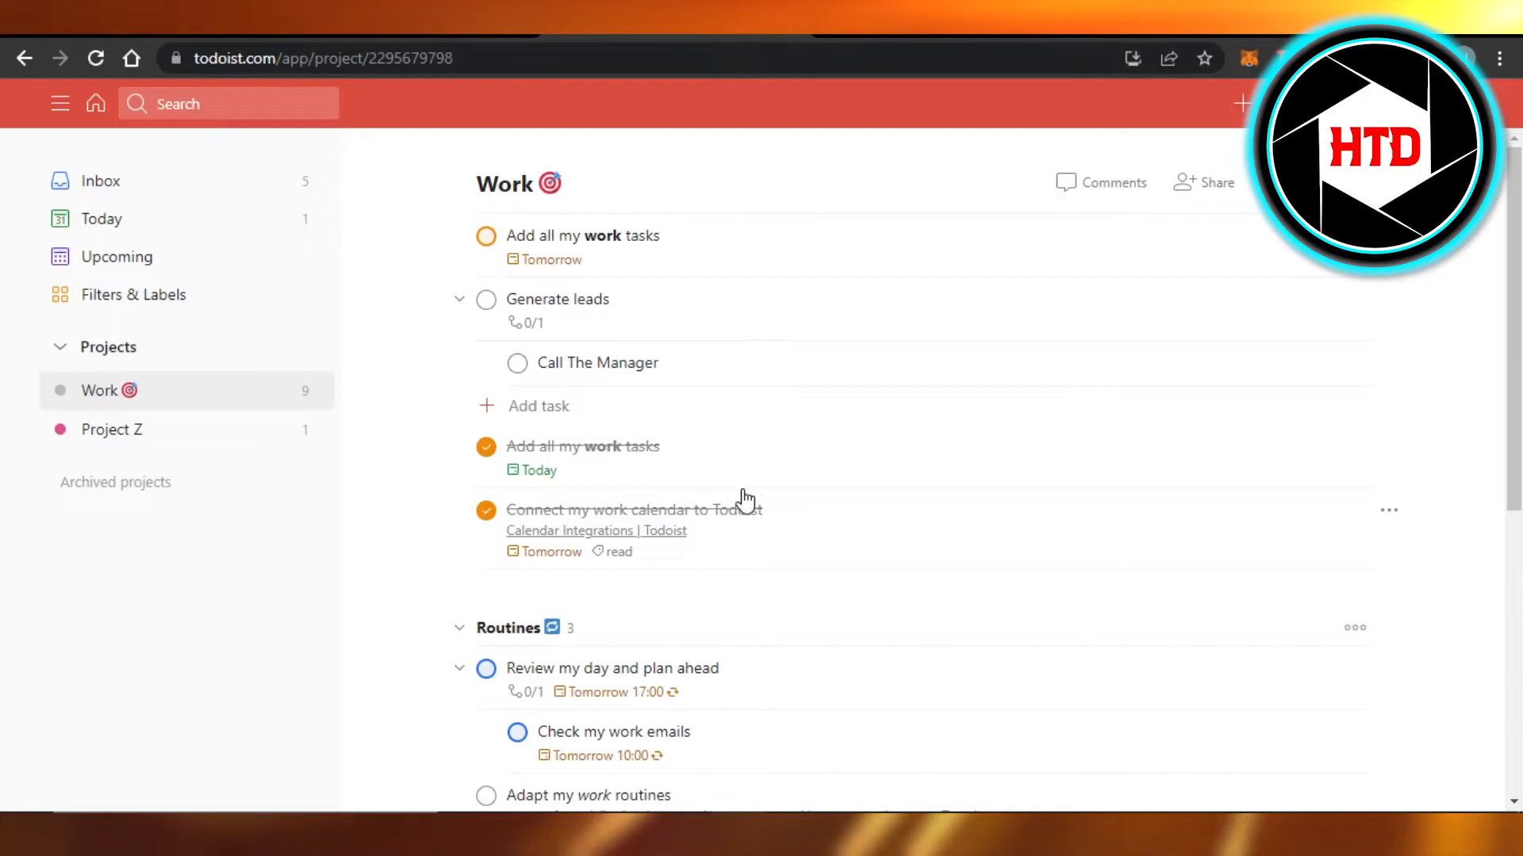
pyautogui.scroll(-3)
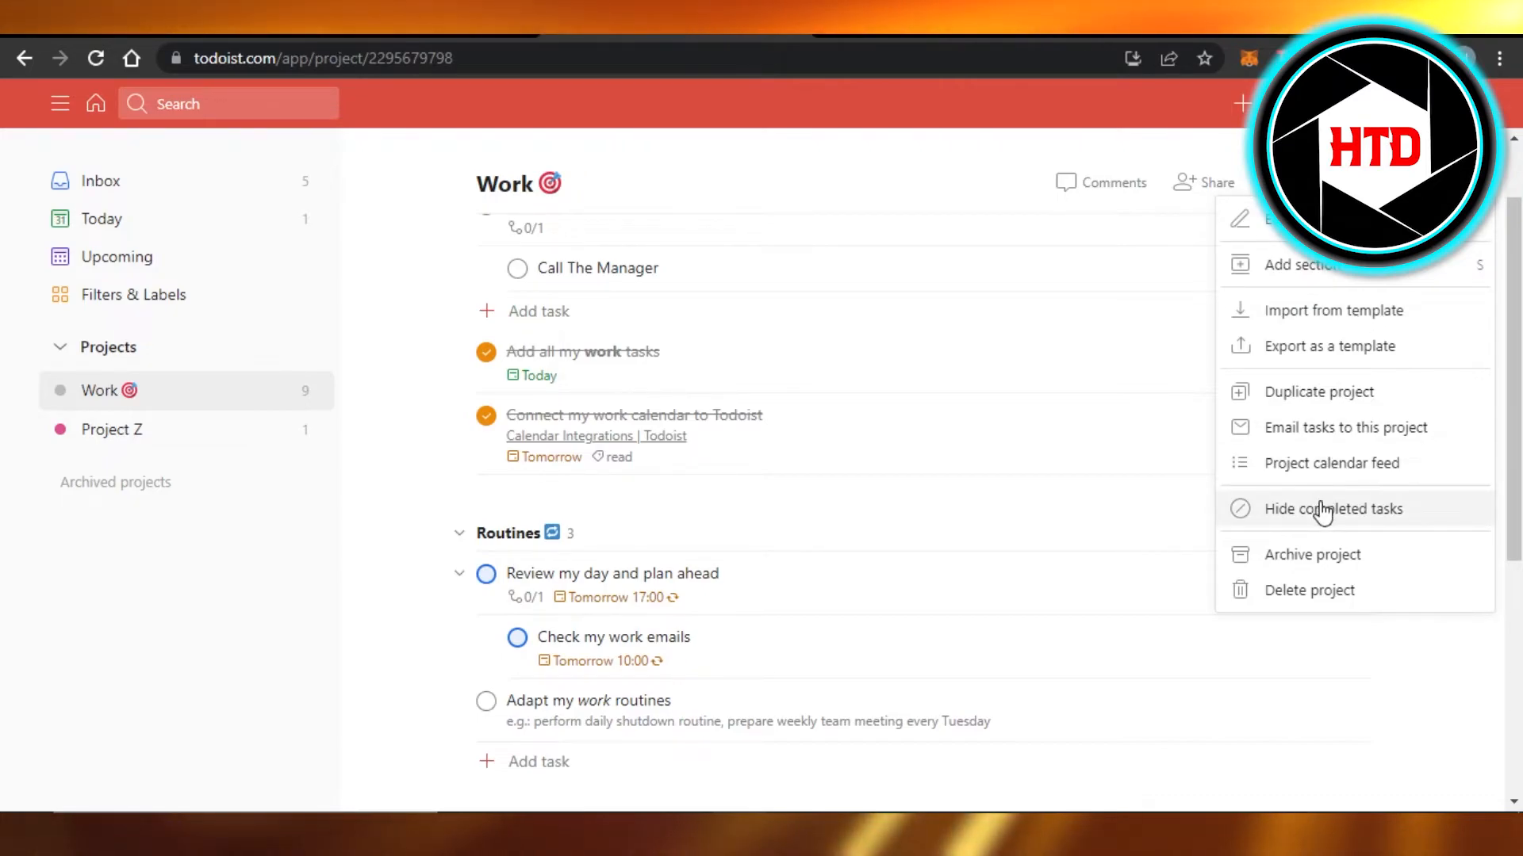
pyautogui.moveTo(1276, 521)
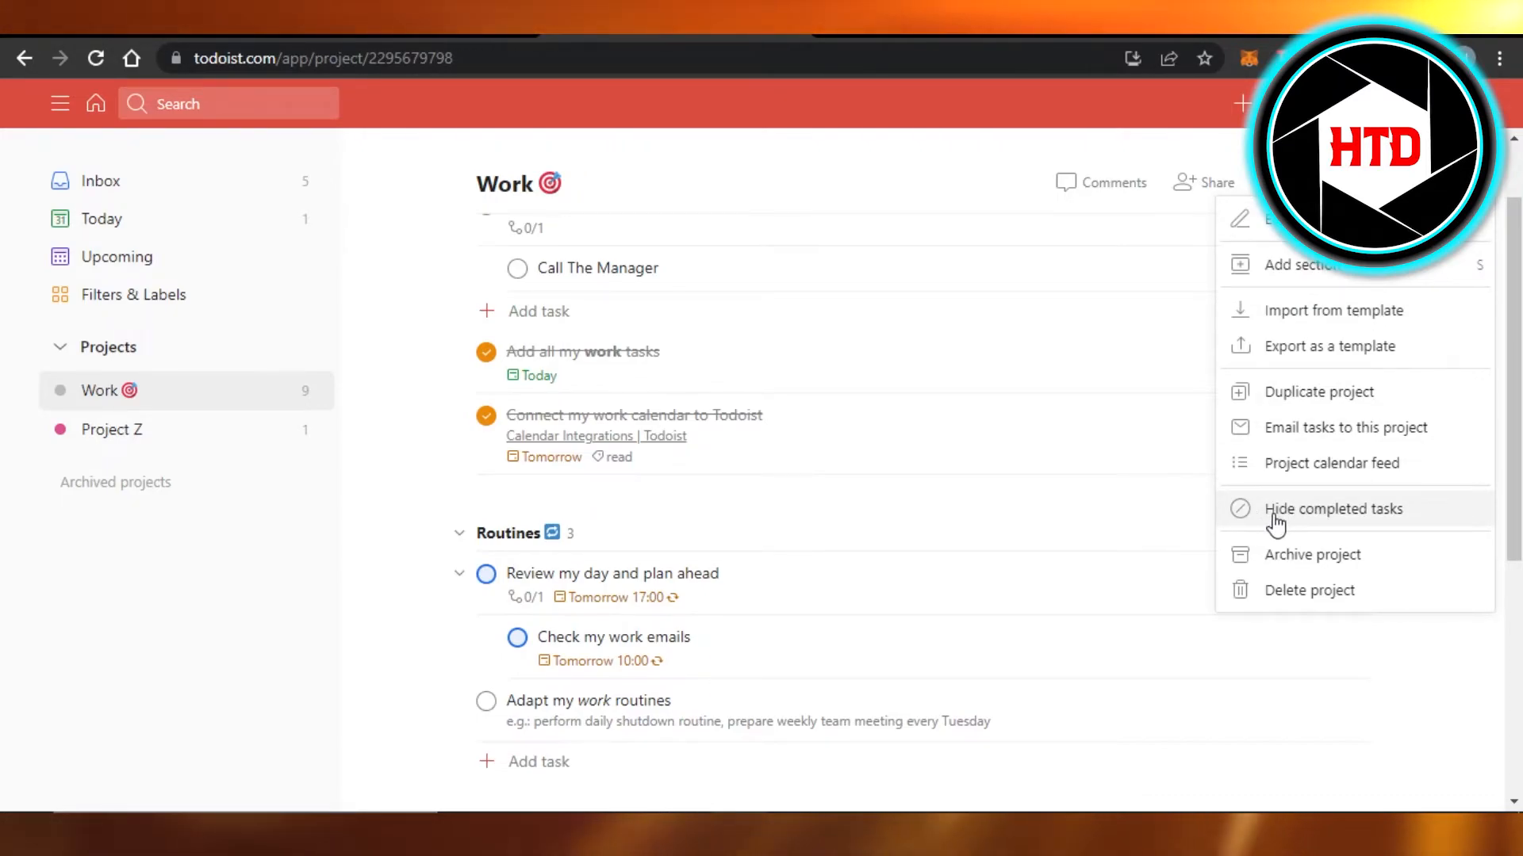
# - Hide the Work project's completed tasks, then show them again
pyautogui.click(1334, 510)
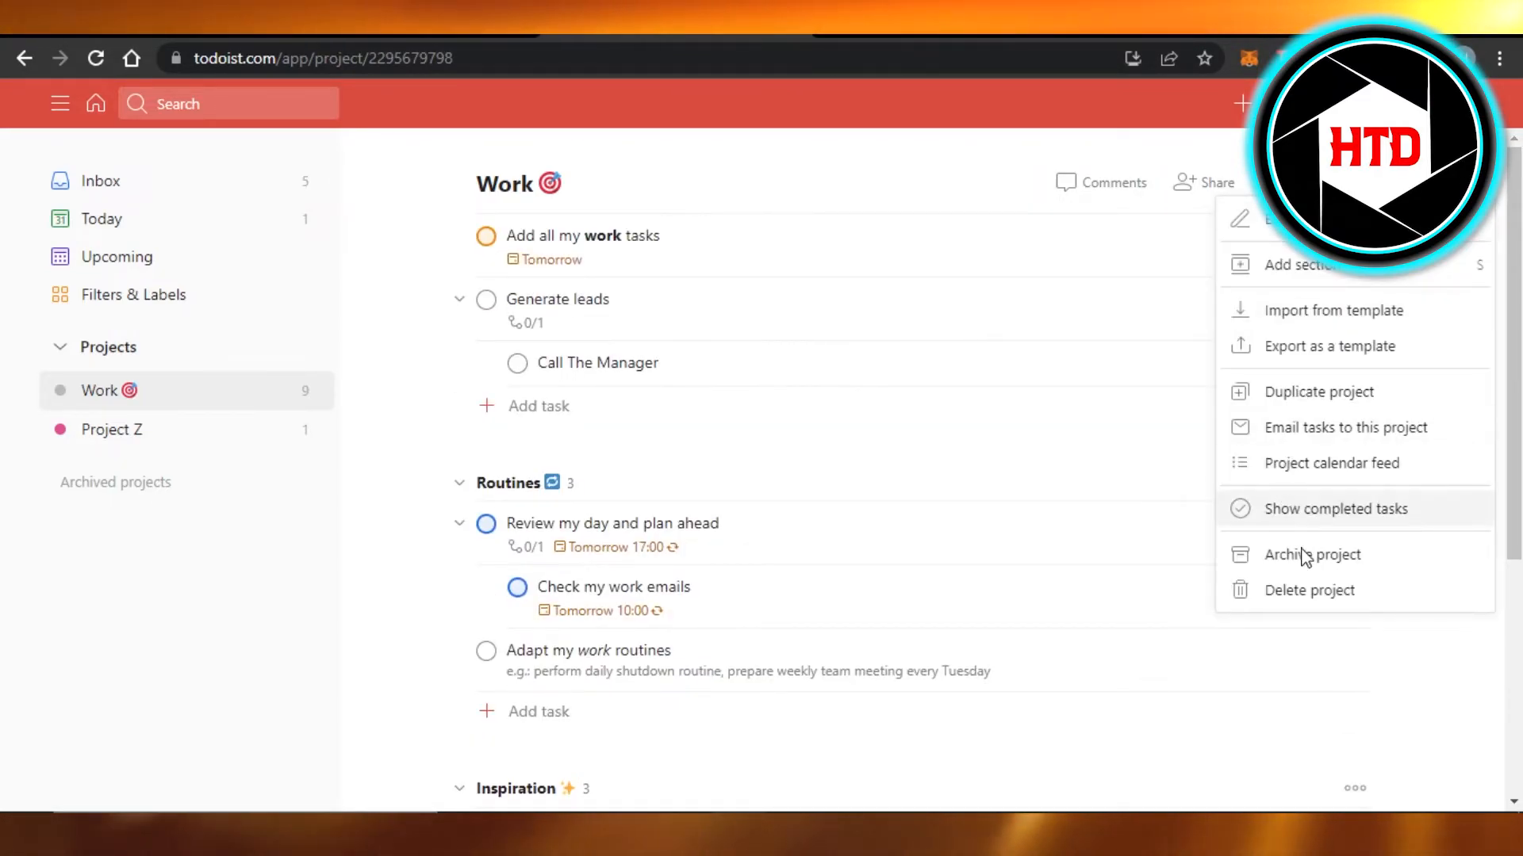
pyautogui.click(1336, 507)
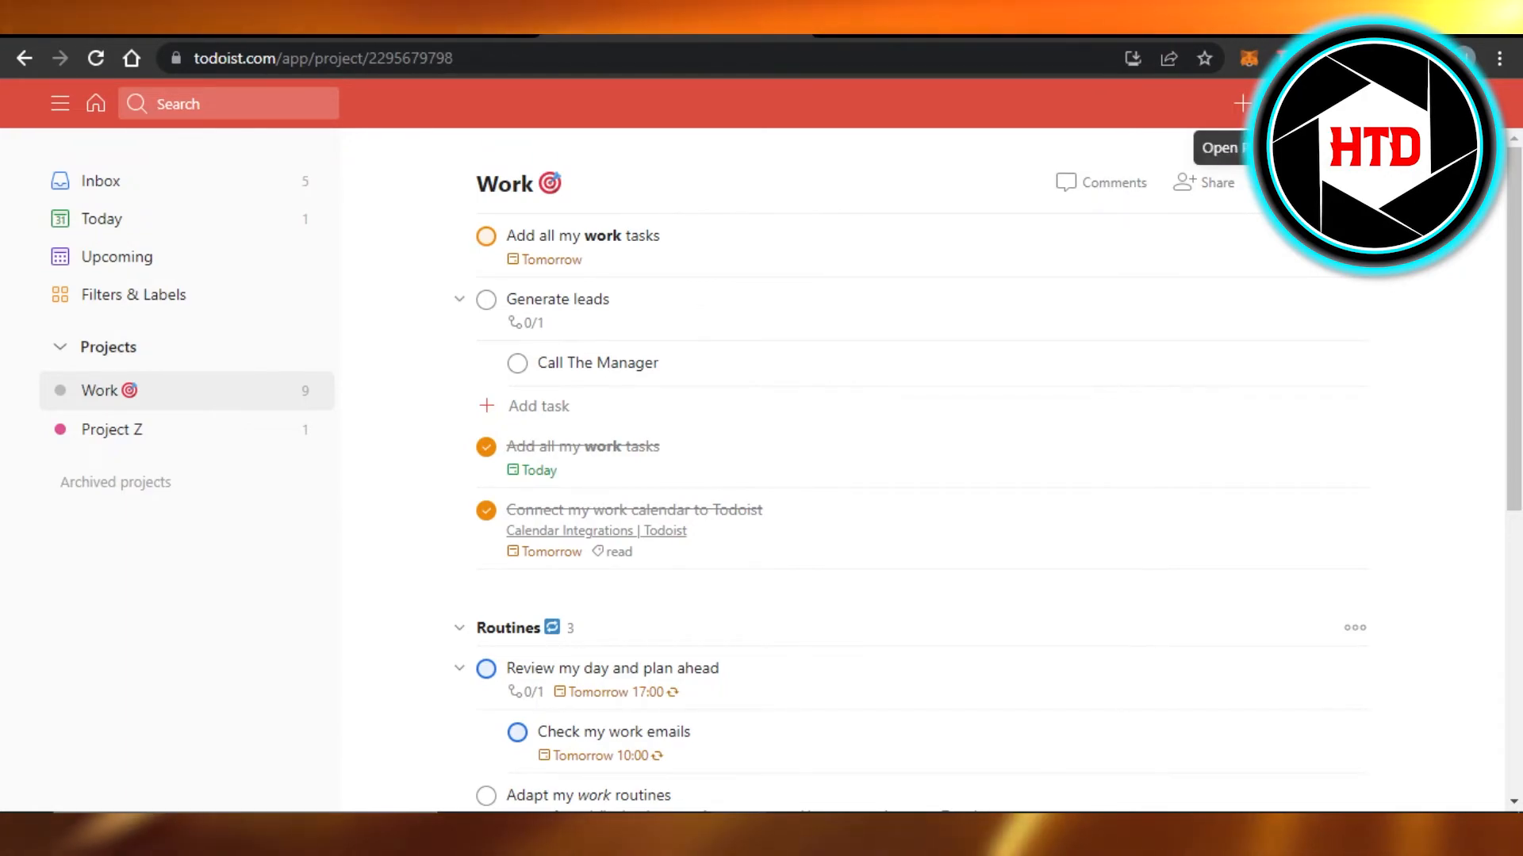
# - Scroll down the Work project to view the struck-through completed tasks
pyautogui.scroll(-3)
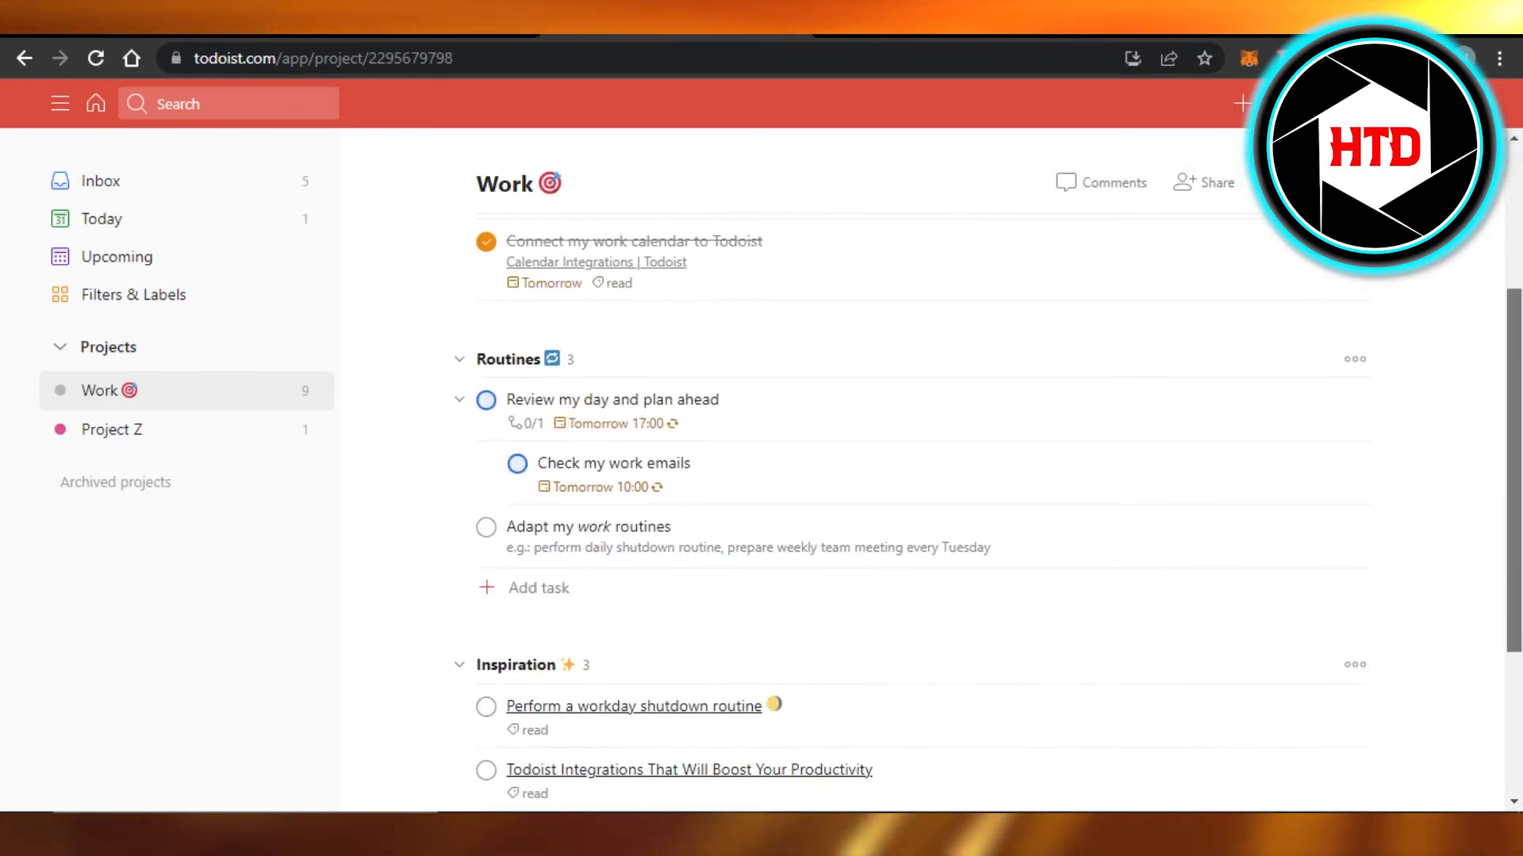